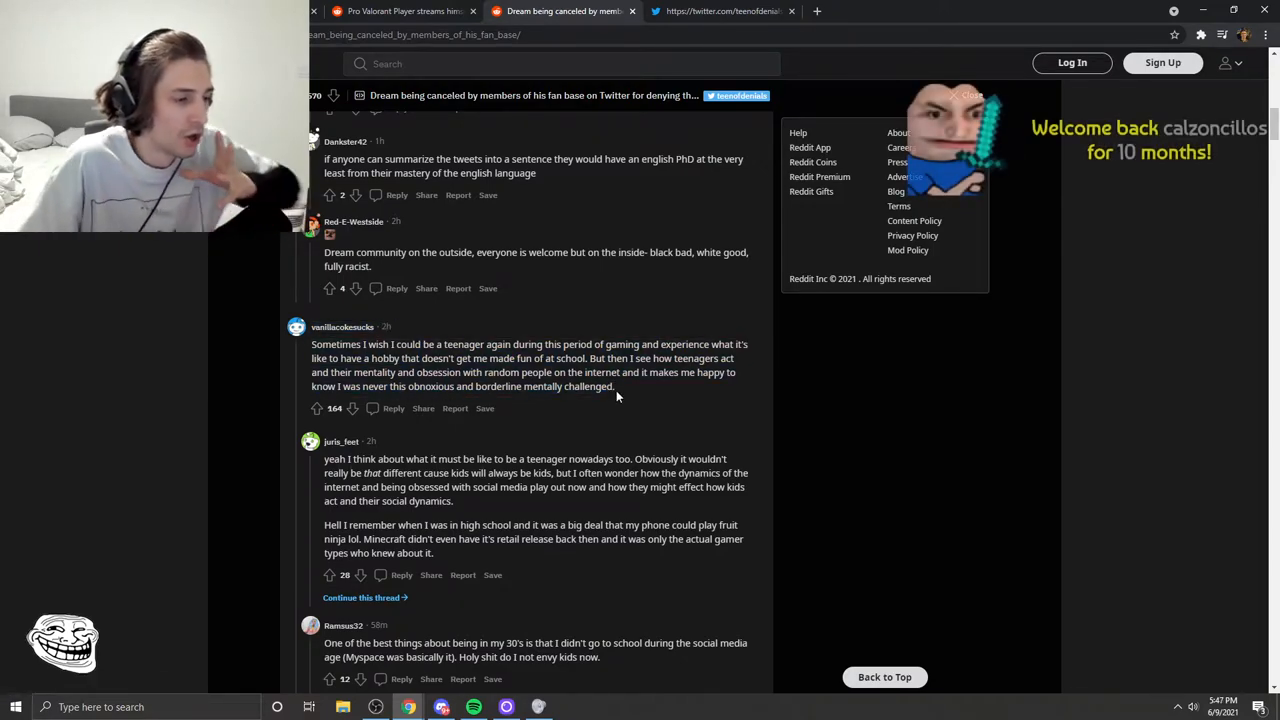
mouse_move(574, 424)
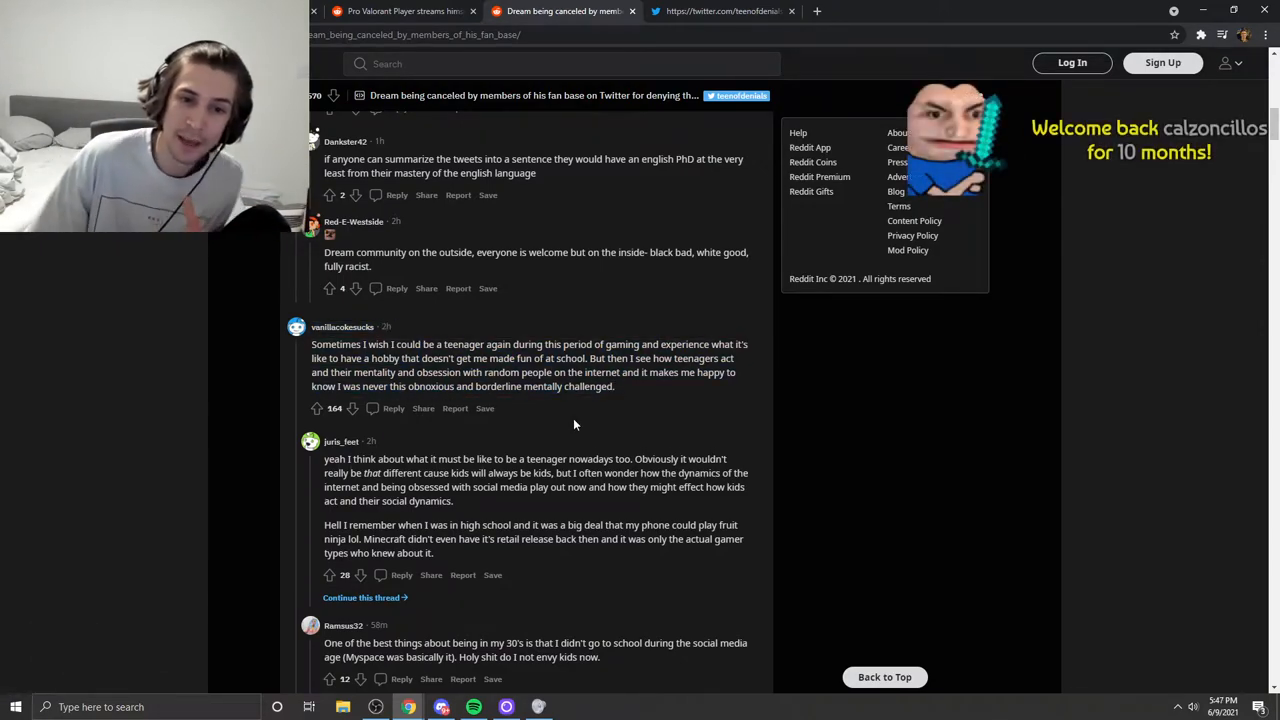